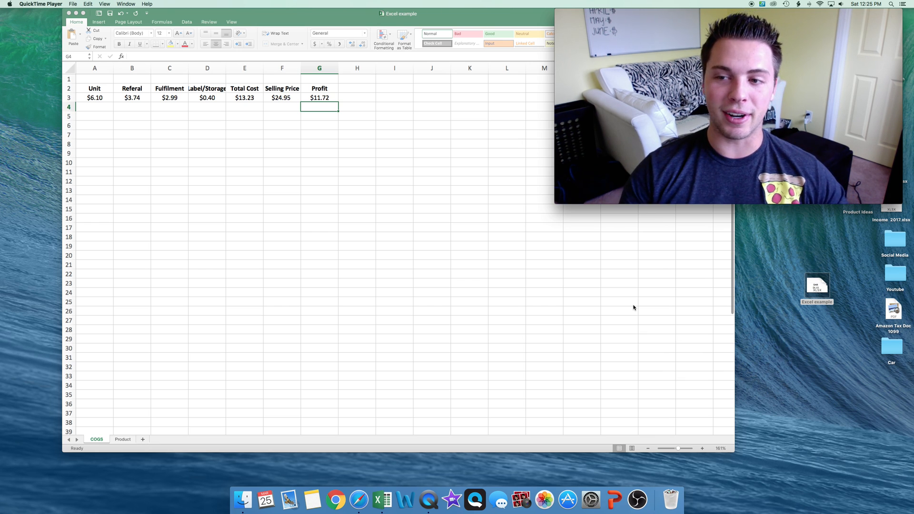
mouse_move(276, 296)
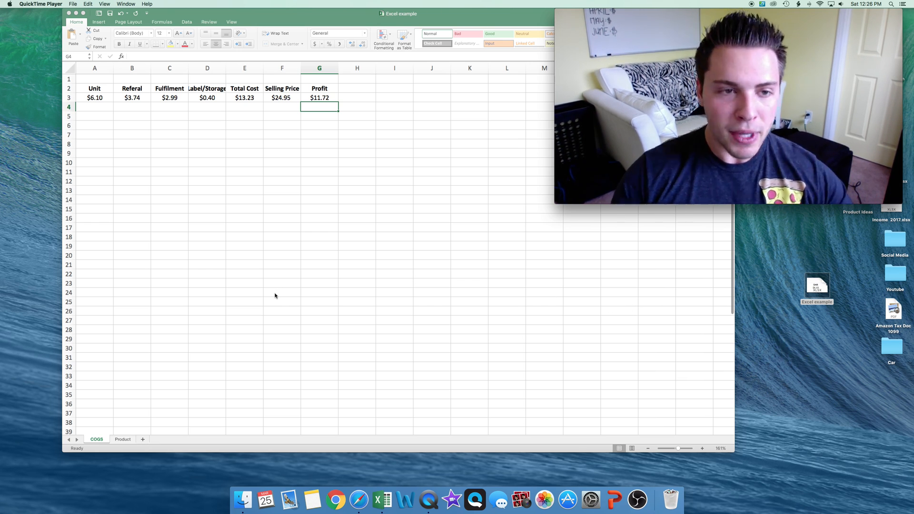
mouse_move(230, 343)
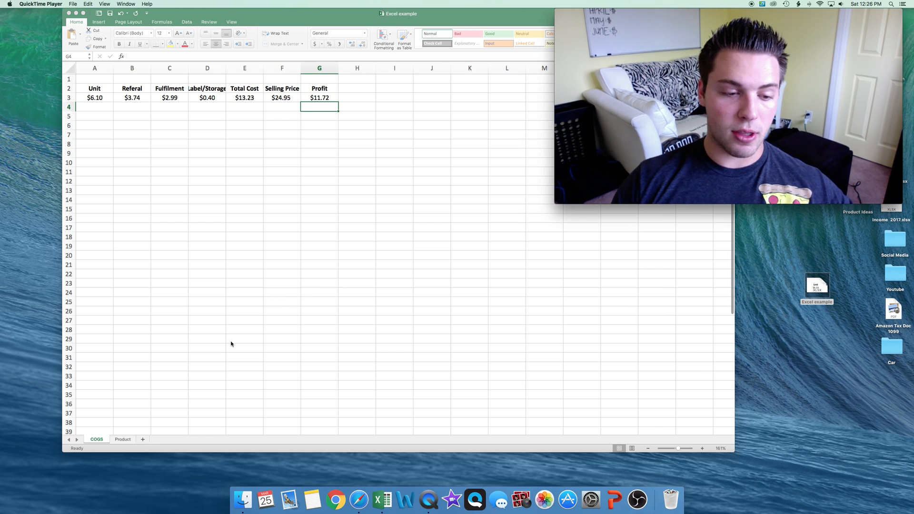
mouse_move(191, 320)
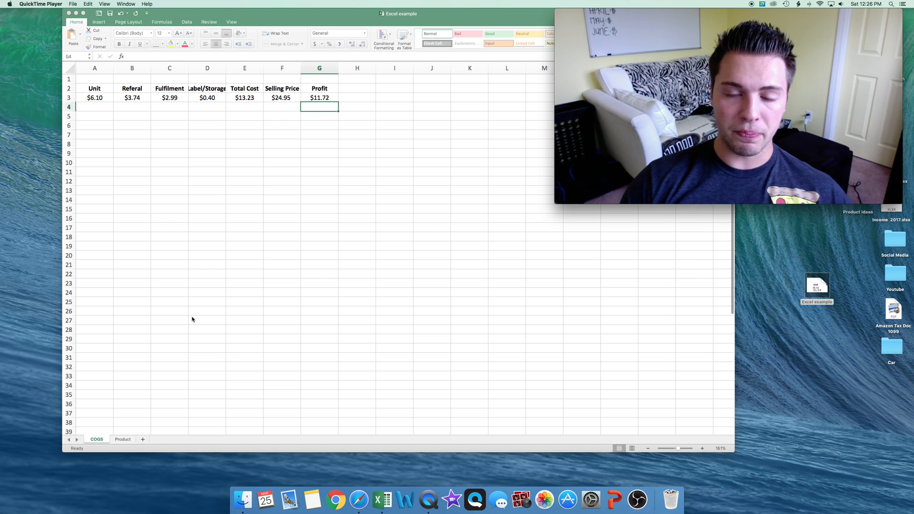
mouse_move(266, 385)
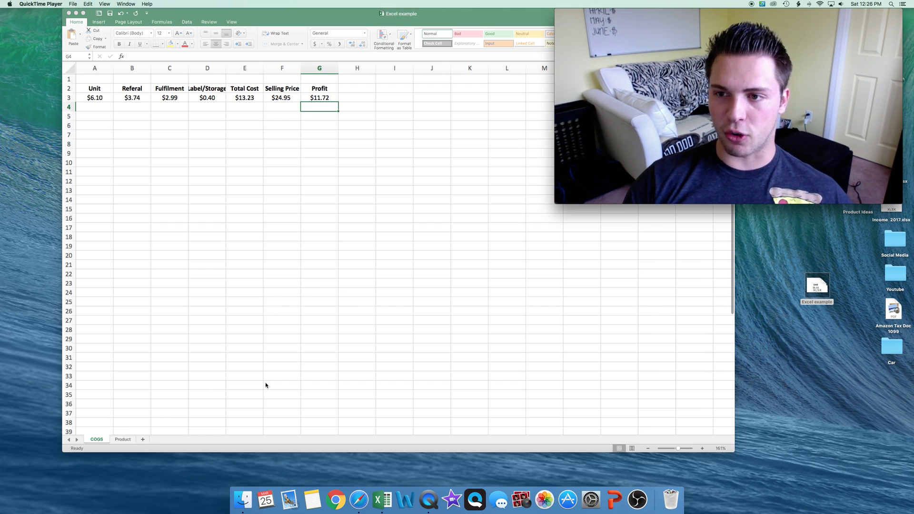
mouse_move(295, 388)
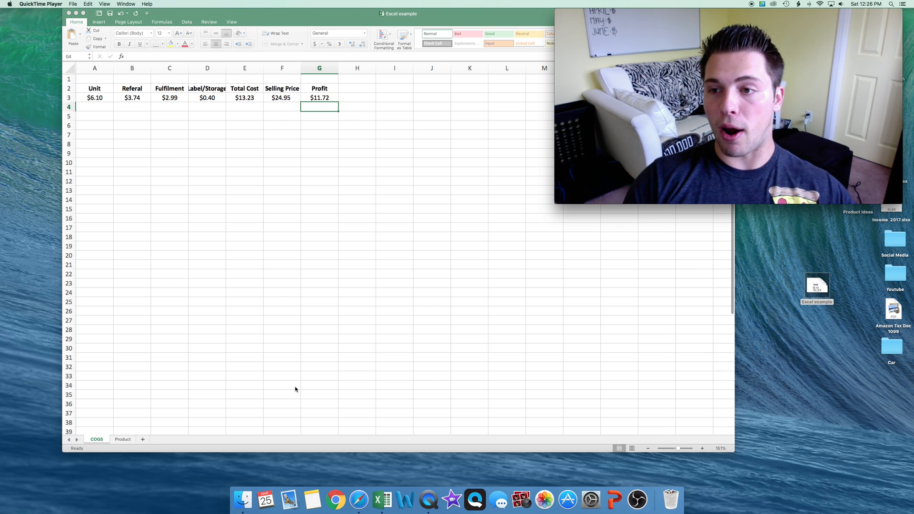
mouse_move(15, 132)
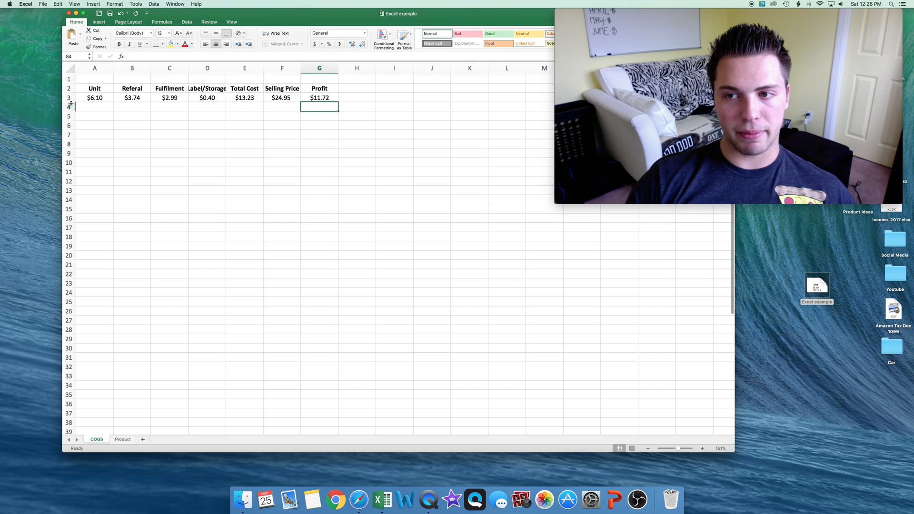
mouse_move(129, 167)
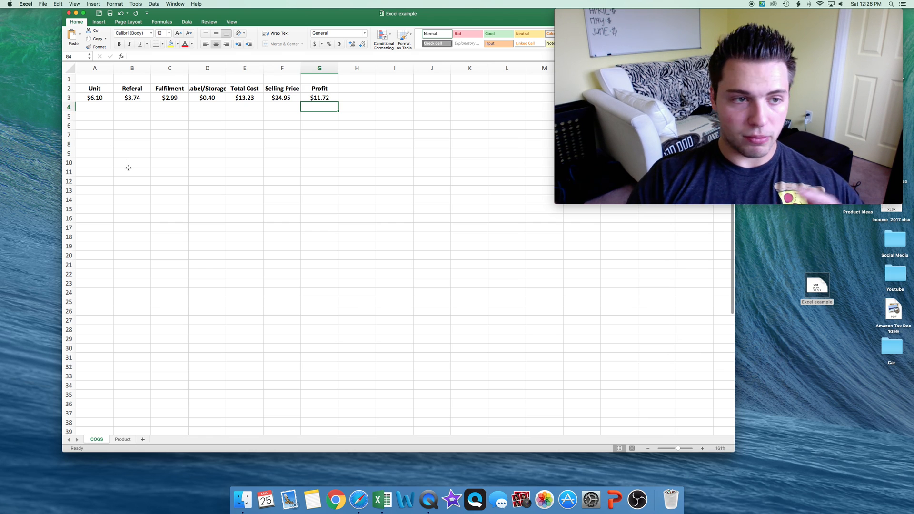
mouse_move(104, 96)
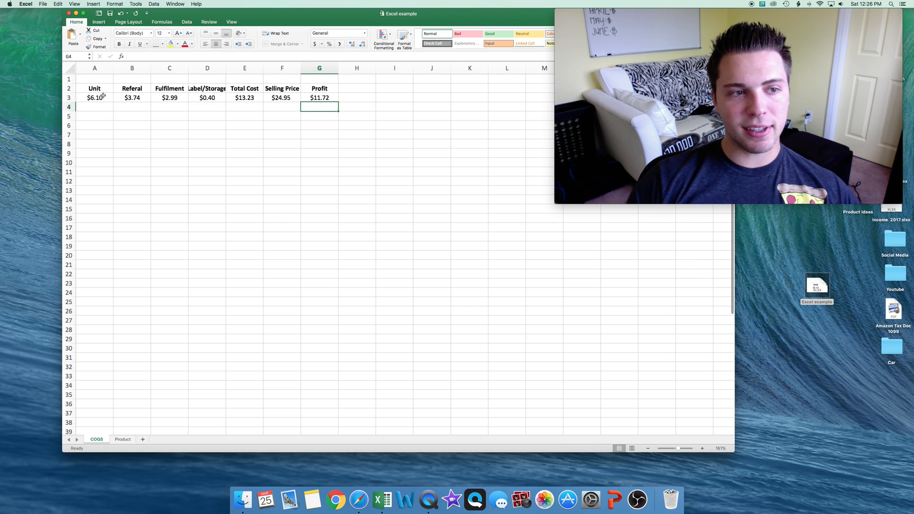
Confirm the referral fee formula and check the $24.95 selling price on the COGS sheet.
left_click(94, 107)
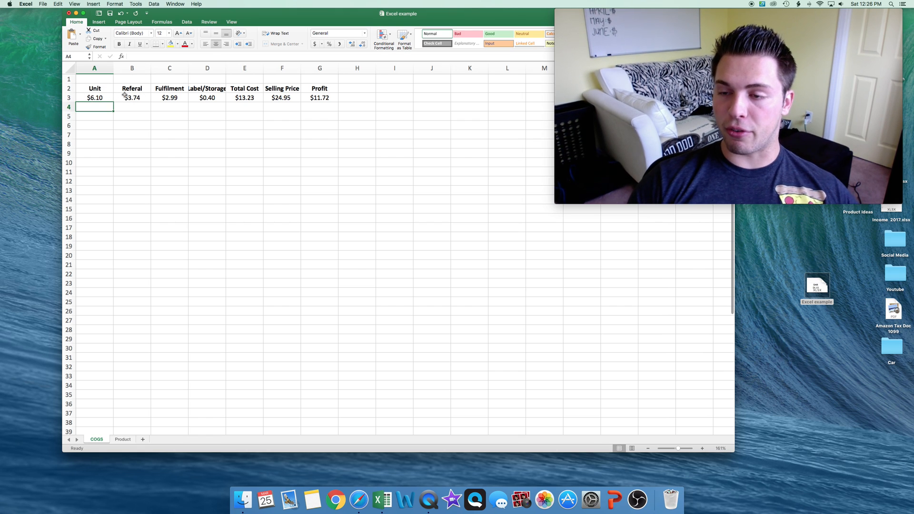
mouse_move(124, 96)
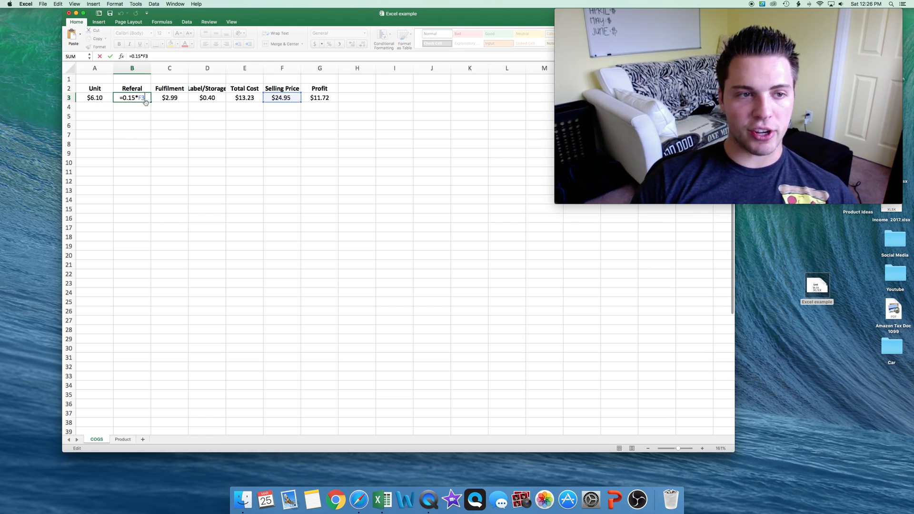
key("Return")
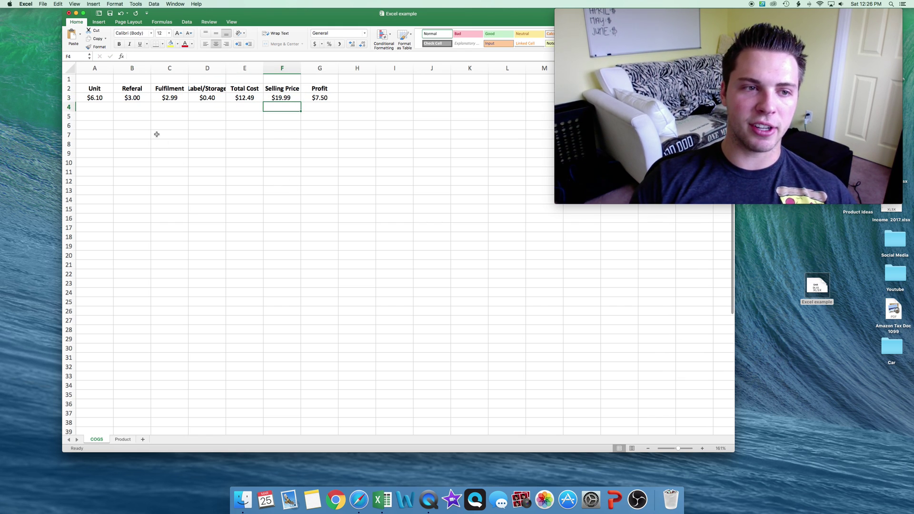
left_click(281, 97)
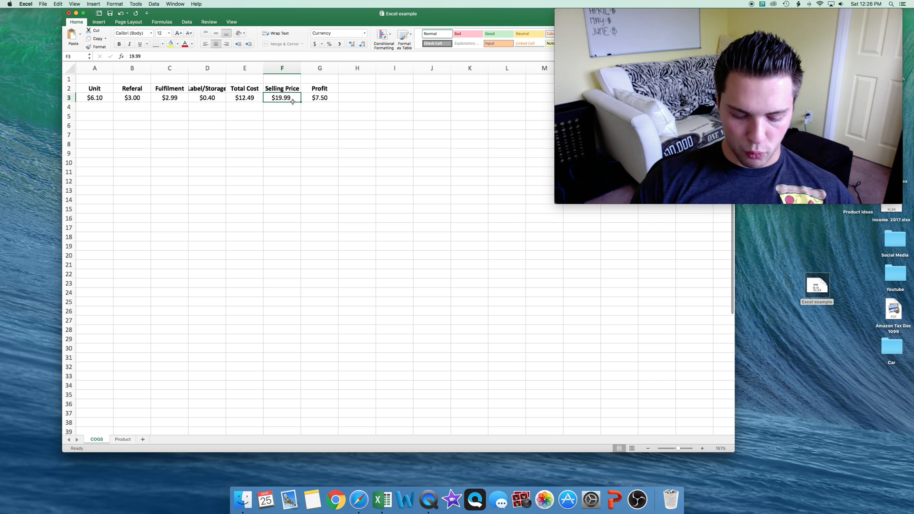
key("Return")
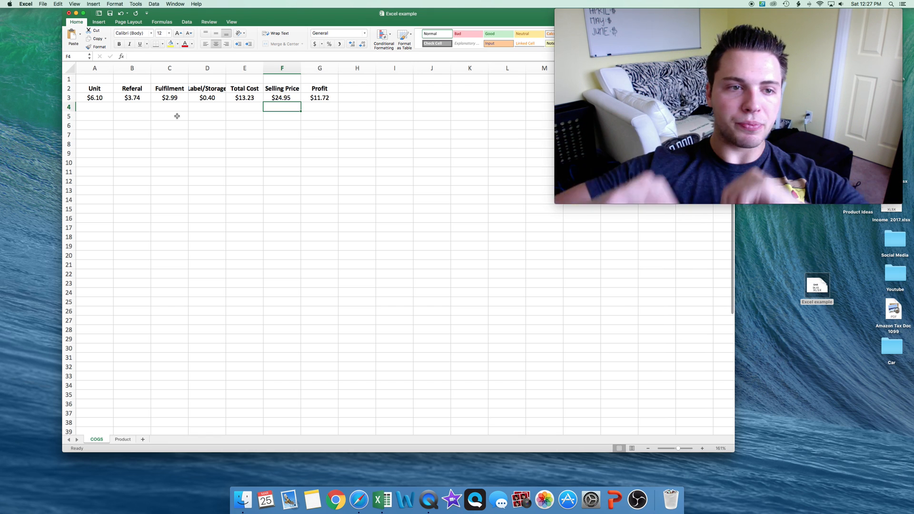
mouse_move(199, 93)
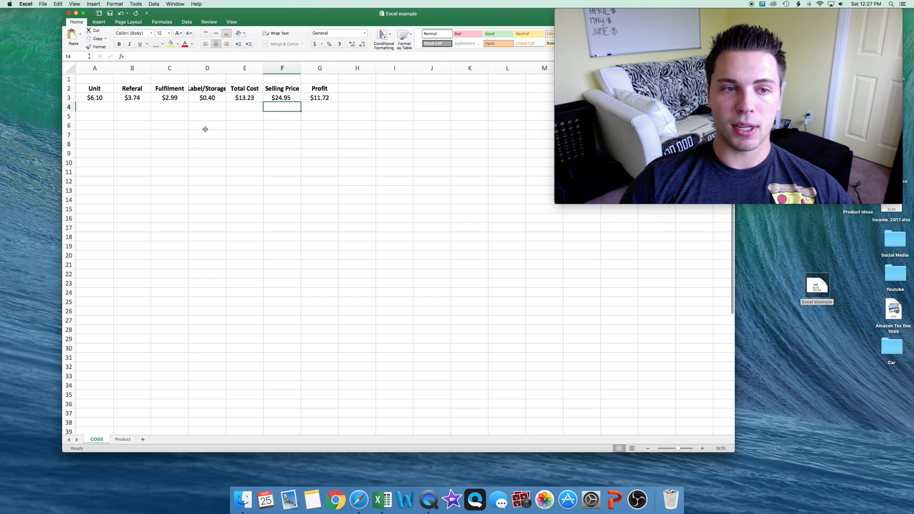
Enter the total cost formula =D3+C3+B3+A3 summing the per-unit cost components.
type("=D3+C3+B3+A3")
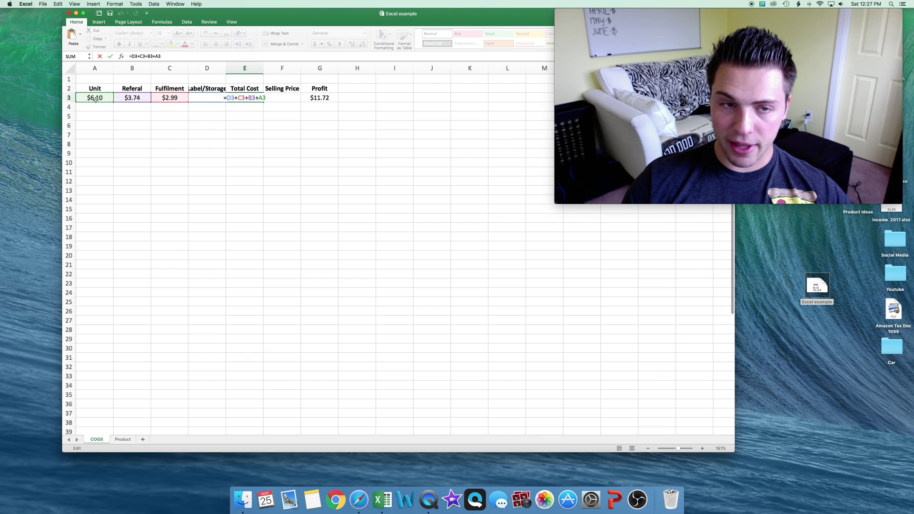
key("Return")
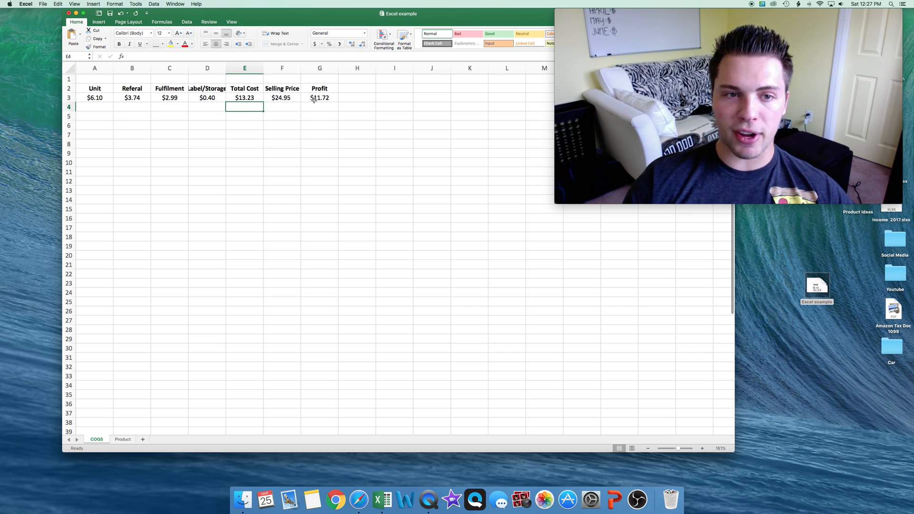
left_click(320, 107)
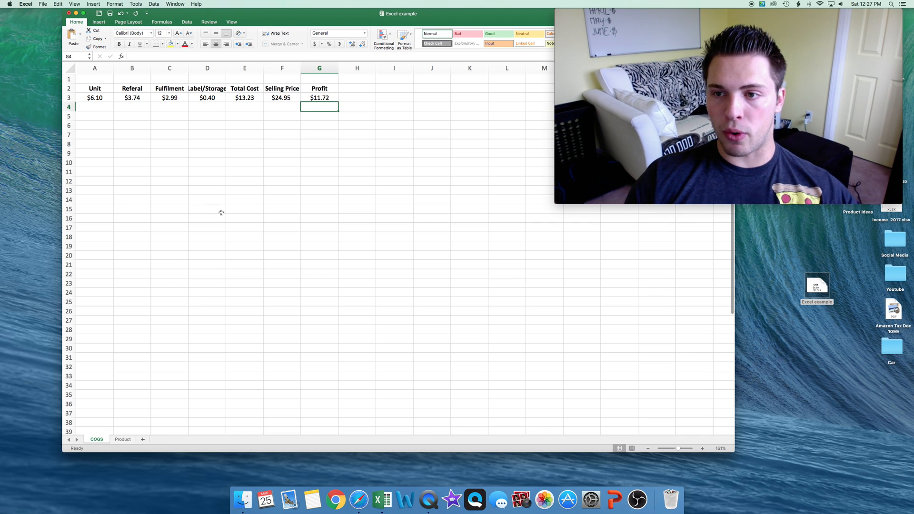
mouse_move(212, 243)
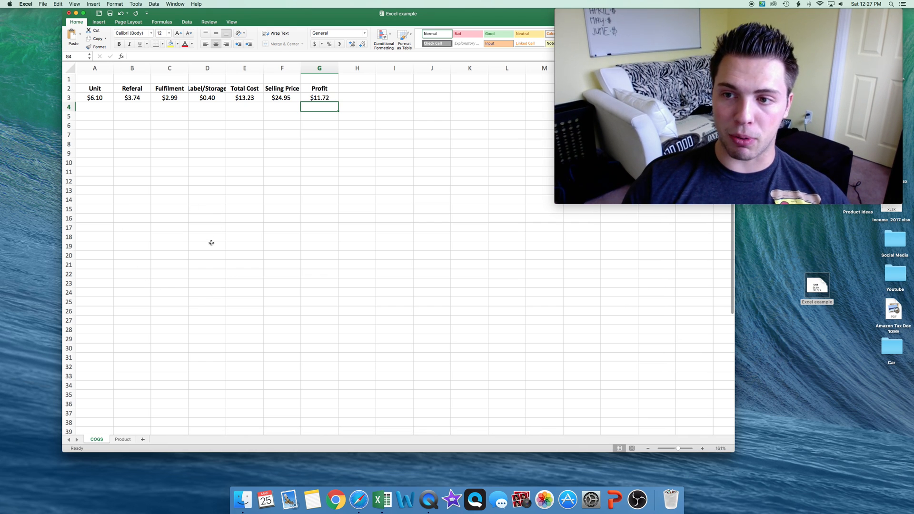
mouse_move(172, 346)
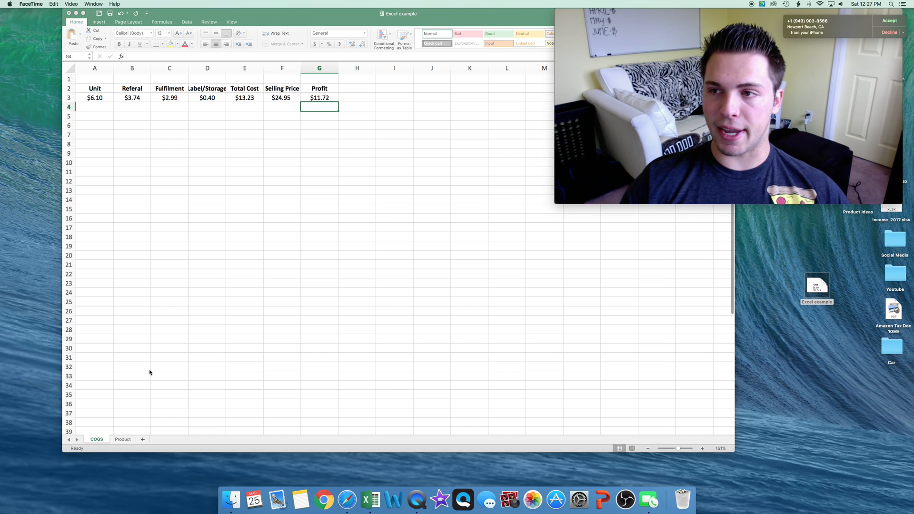
Switch to the Product sheet with the daily sales, costs, PPC and takeaway table.
right_click(649, 500)
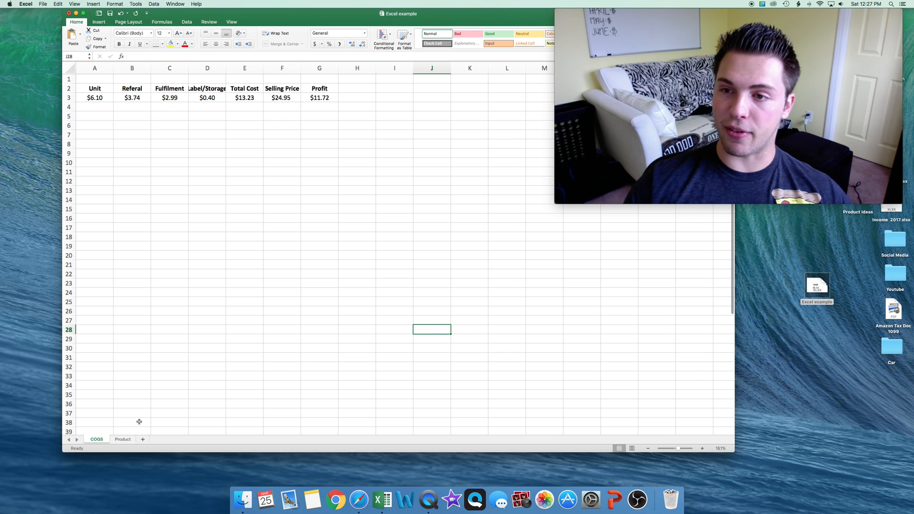
left_click(123, 439)
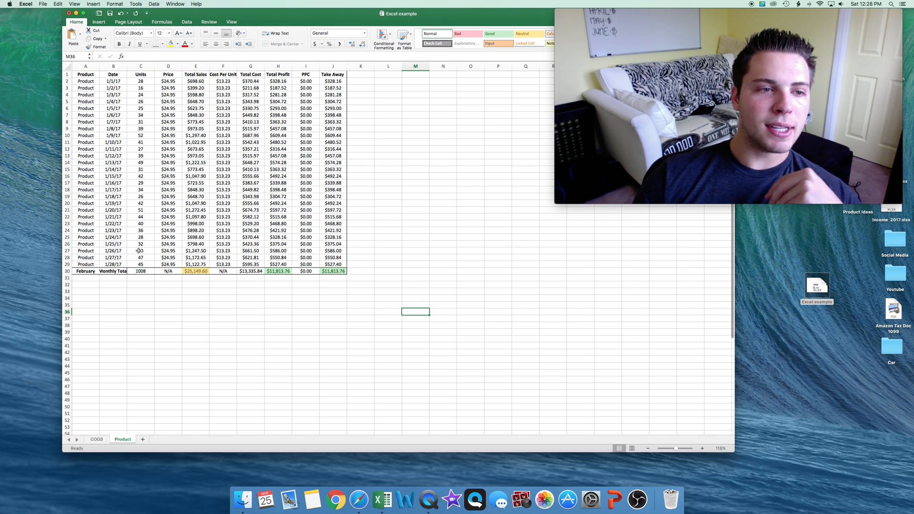
Inspect a Total Sales formula, compare with the COGS sheet, and return to the Product sheet.
left_click(141, 81)
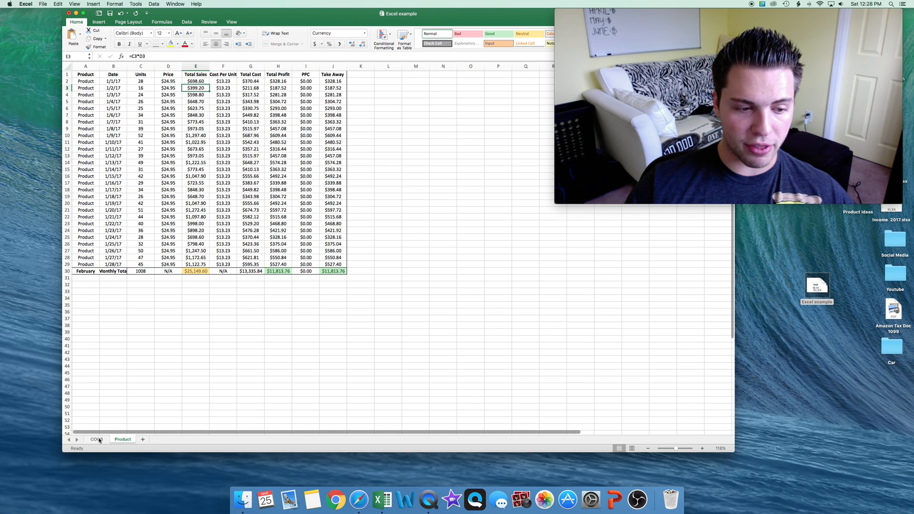
left_click(97, 439)
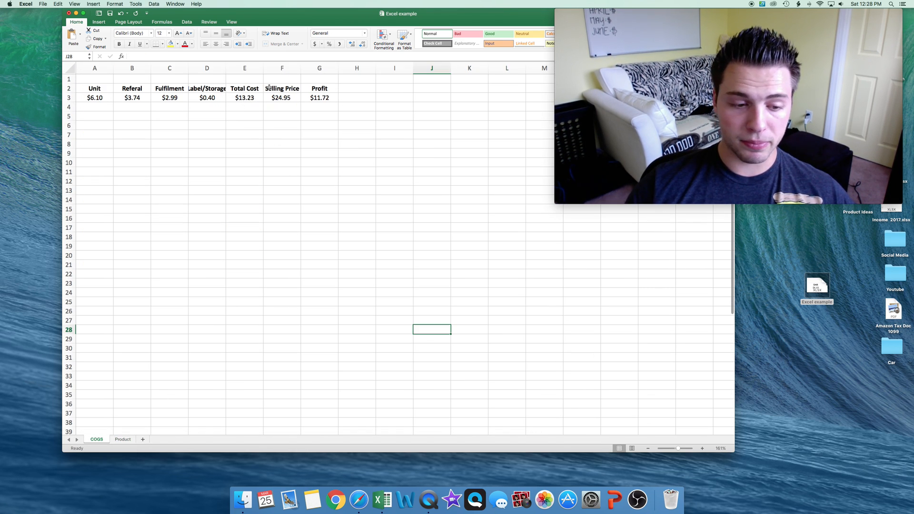
left_click(123, 438)
type("=F2*C2")
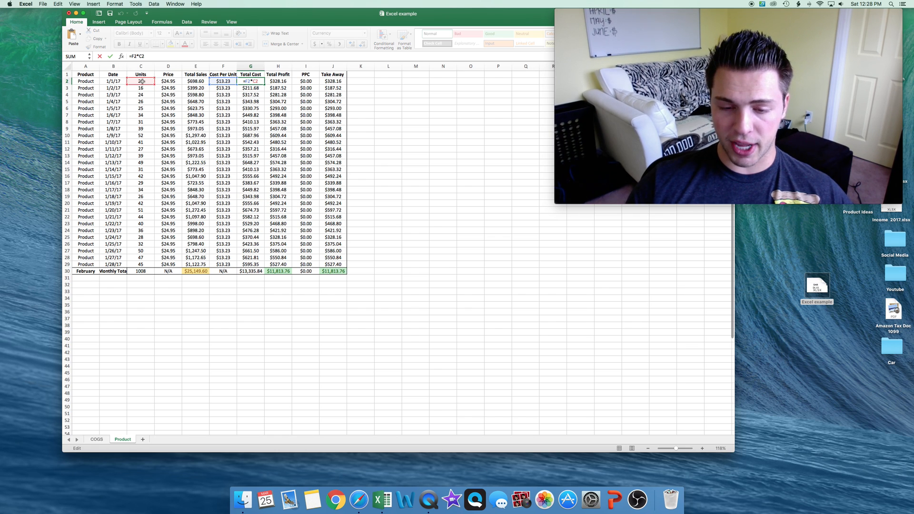
Leave the Total Cost and Total Profit (=E2-G2) formulas unchanged after reviewing them.
key("Return")
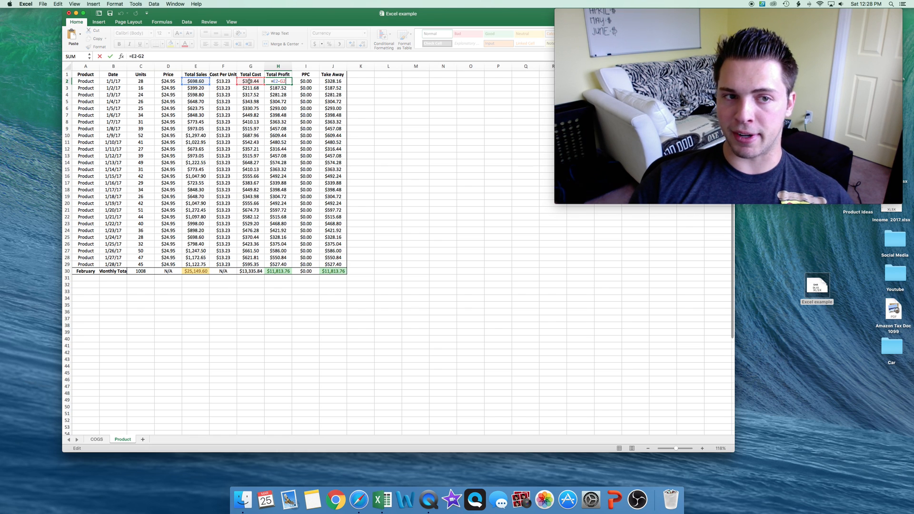
key("return")
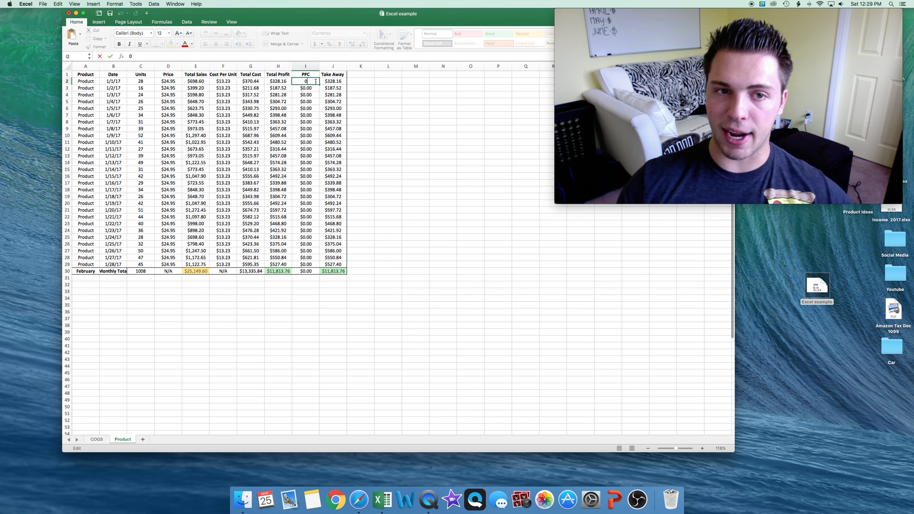
Enter a $20.00 PPC for the first day, dropping its takeaway to $308.16 and the month to $11,793.76.
key("Return")
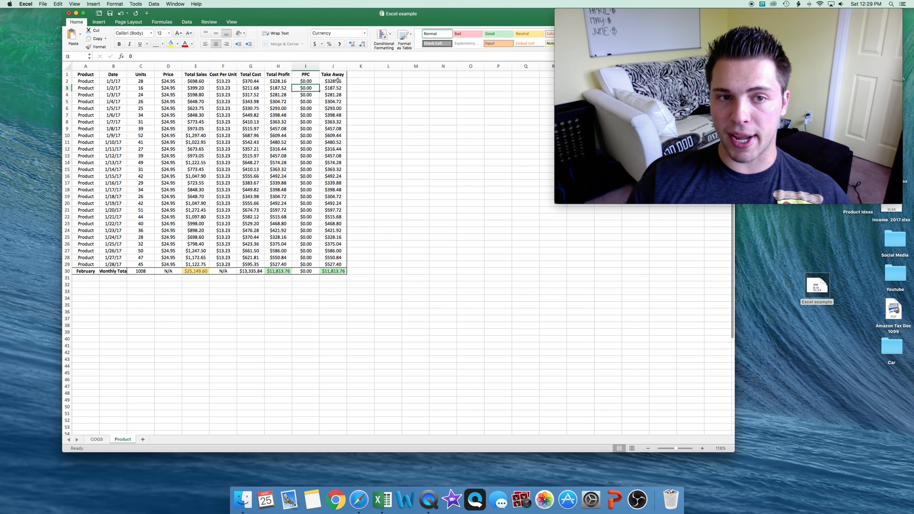
left_click(306, 81)
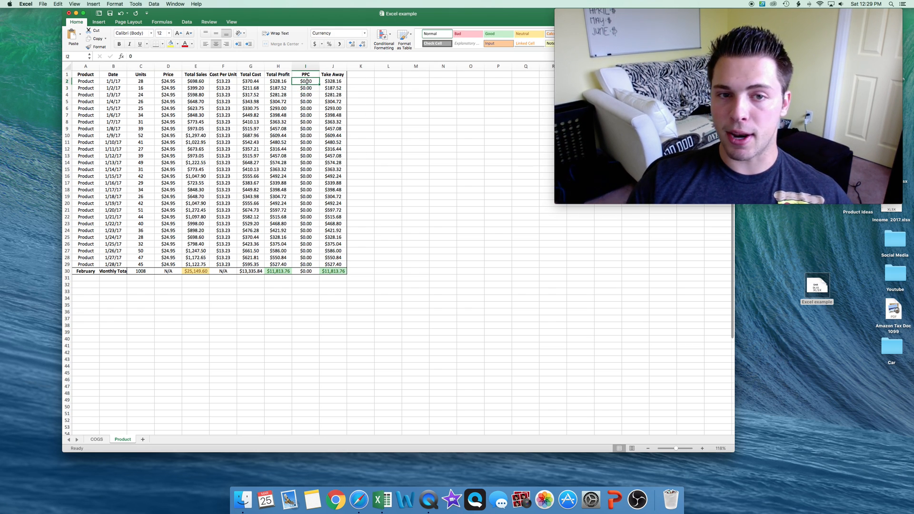
left_click(305, 87)
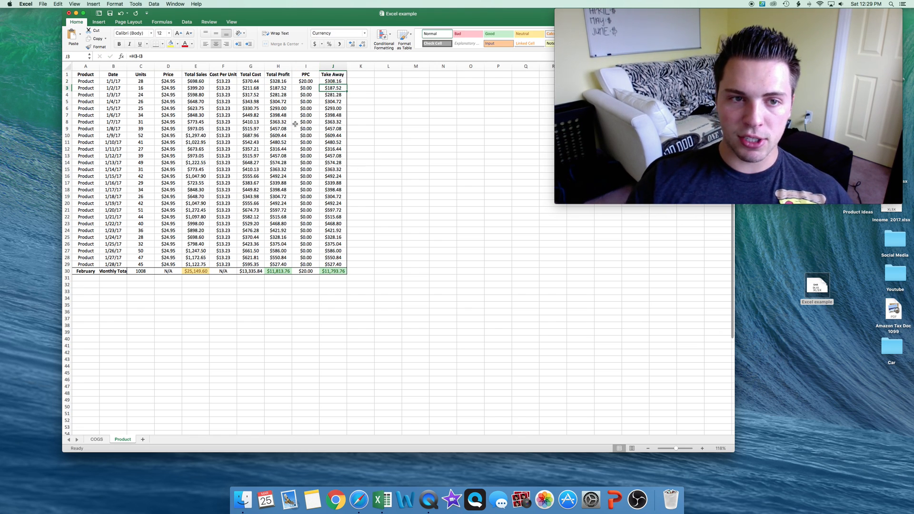
Restore the first day's PPC to $0.00, returning its $328.16 takeaway and the $11,813.76 monthly total.
left_click(306, 87)
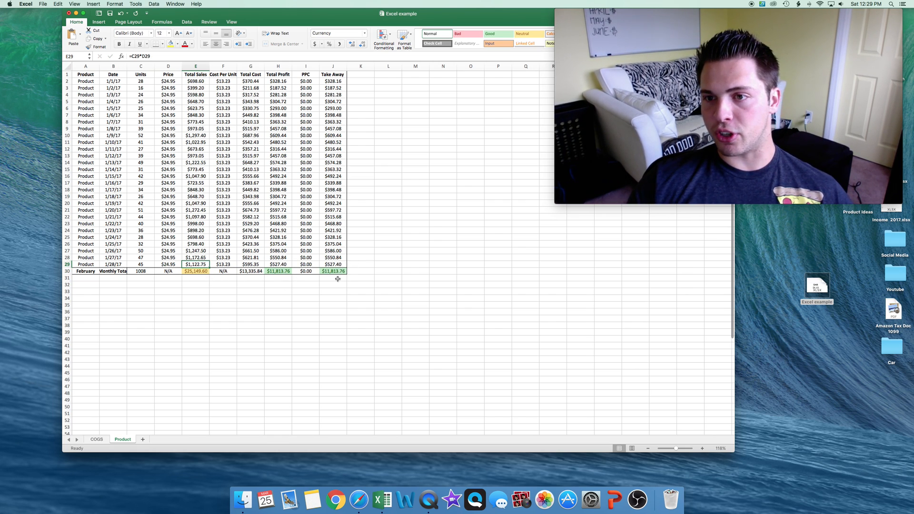
mouse_move(289, 239)
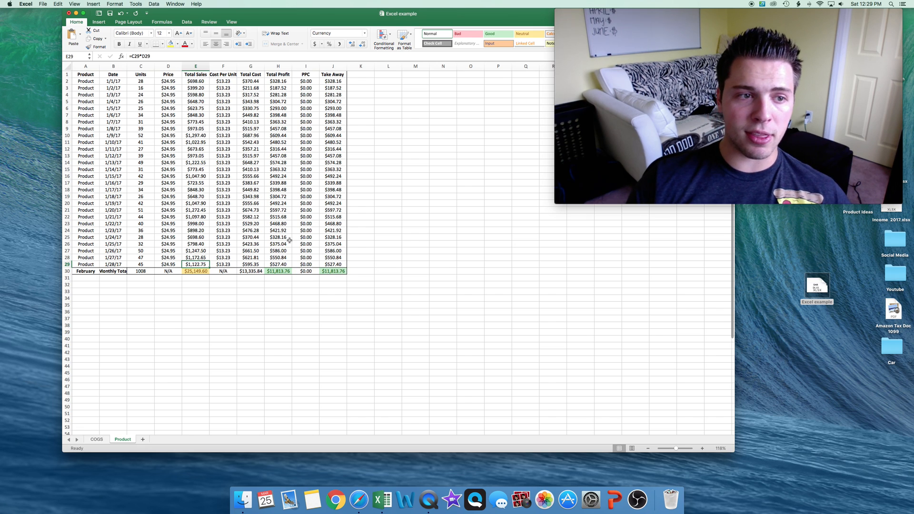
mouse_move(263, 240)
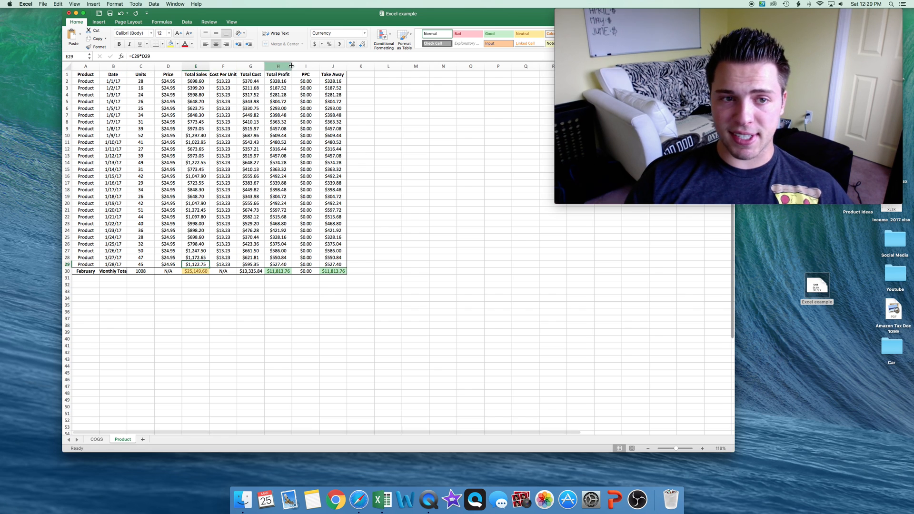
mouse_move(137, 172)
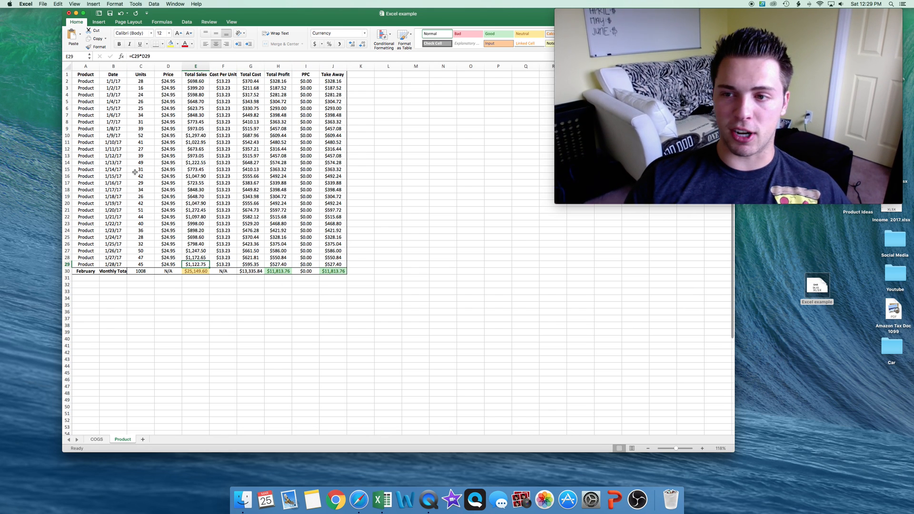